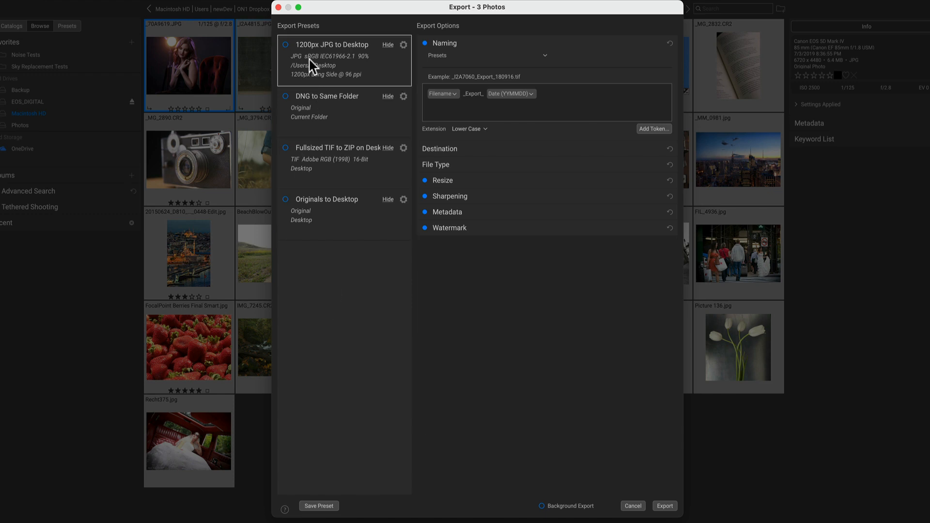
mouse_move(318, 259)
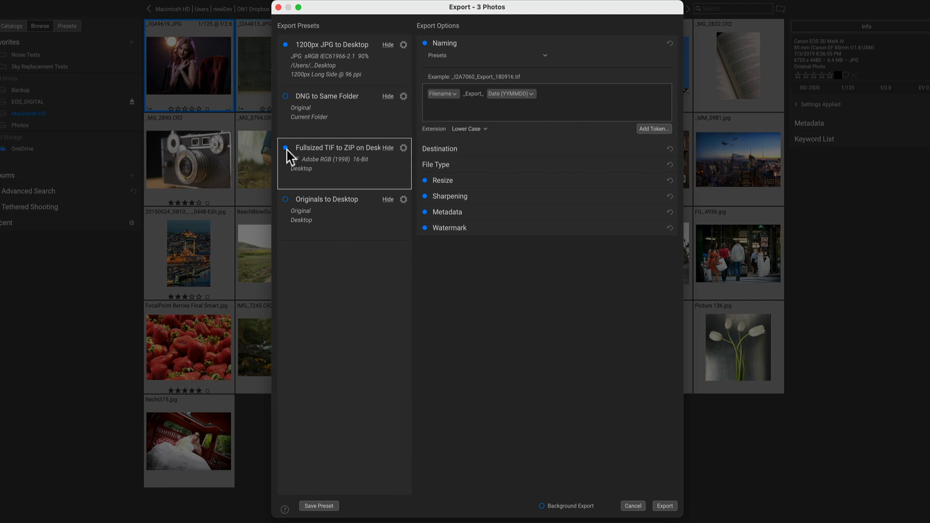
- Set the export Folder to Desktop and expand the Generate Subfolders options
left_click(286, 45)
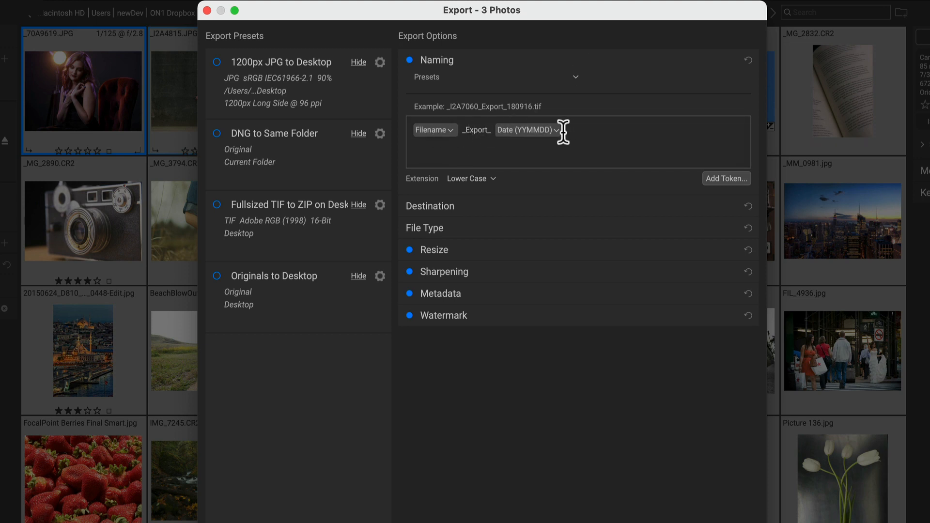
mouse_move(733, 141)
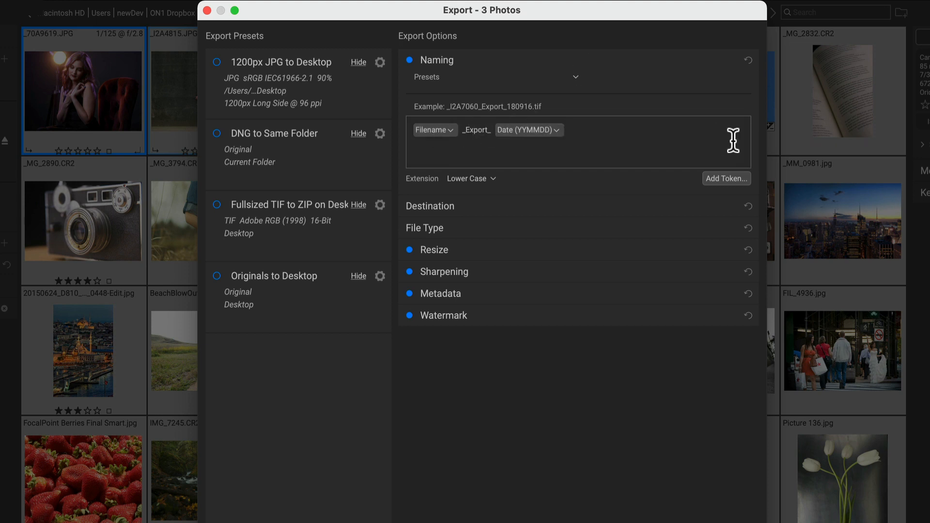
left_click(727, 179)
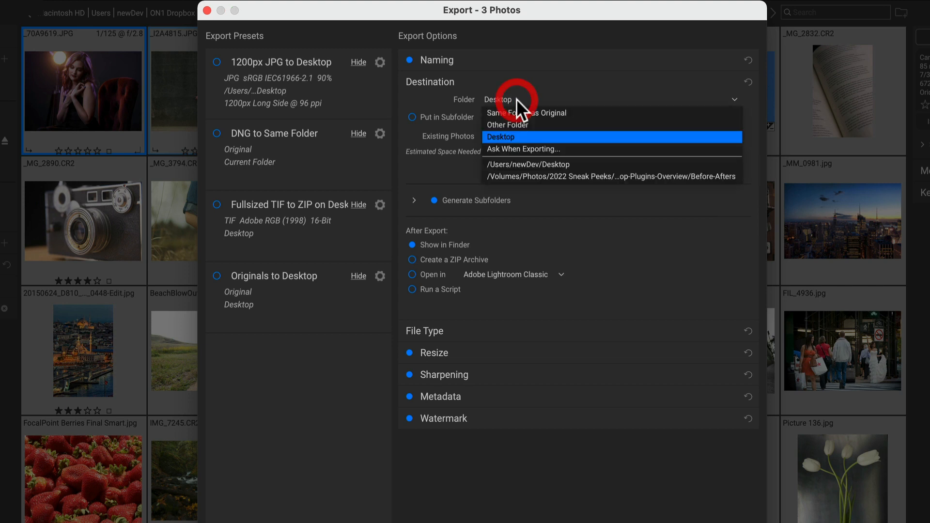
mouse_move(519, 107)
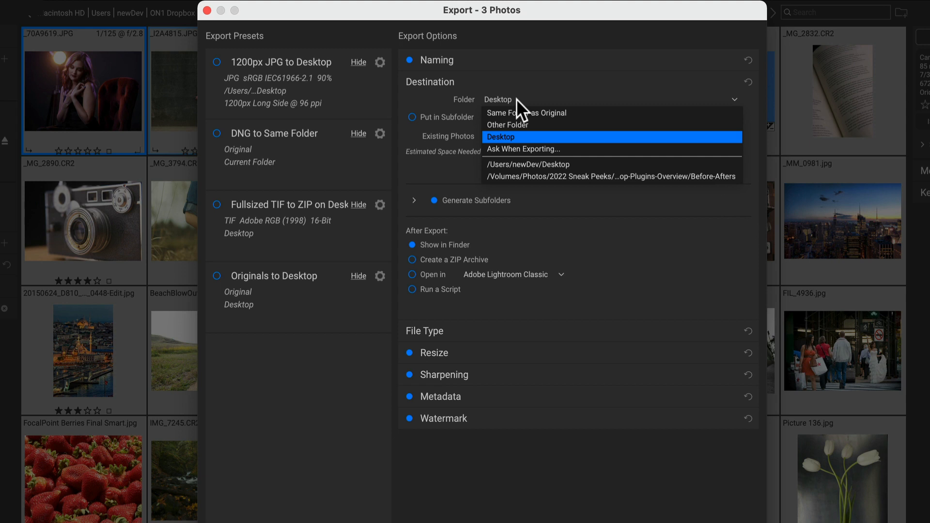
left_click(500, 137)
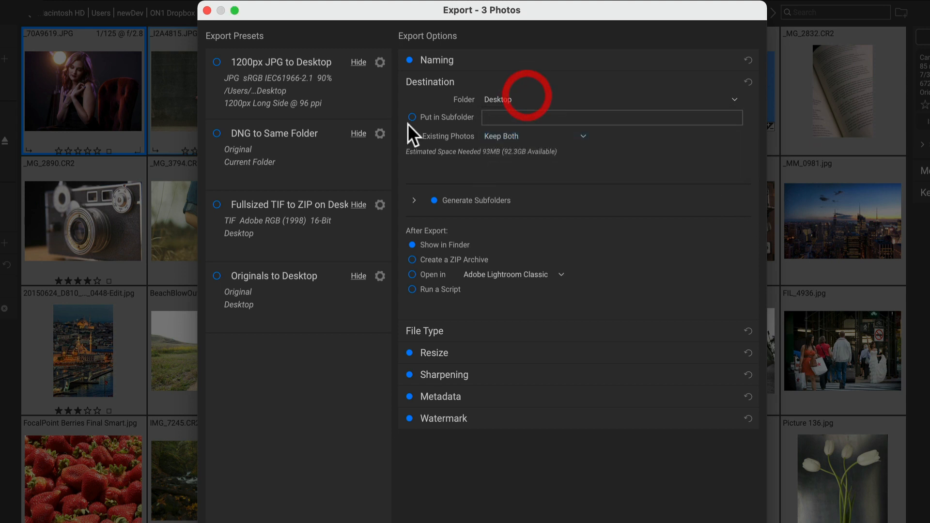
mouse_move(431, 223)
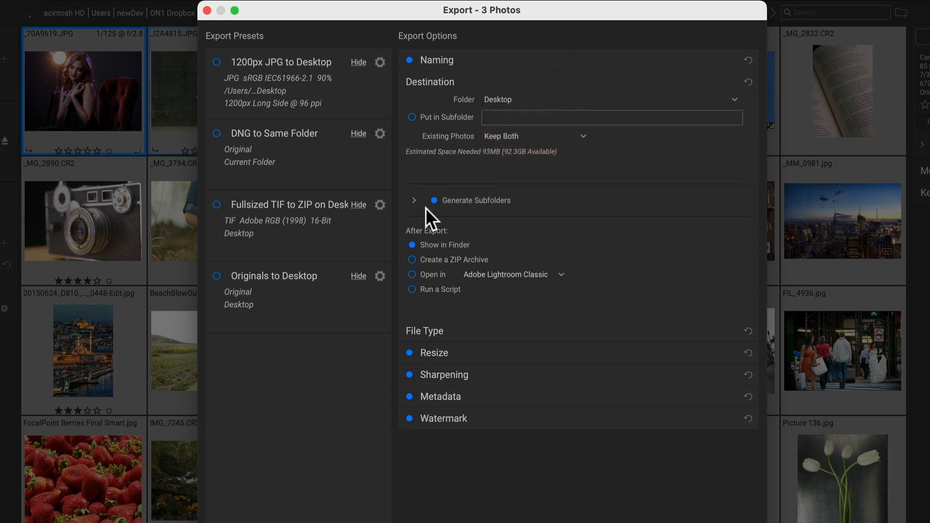
left_click(414, 200)
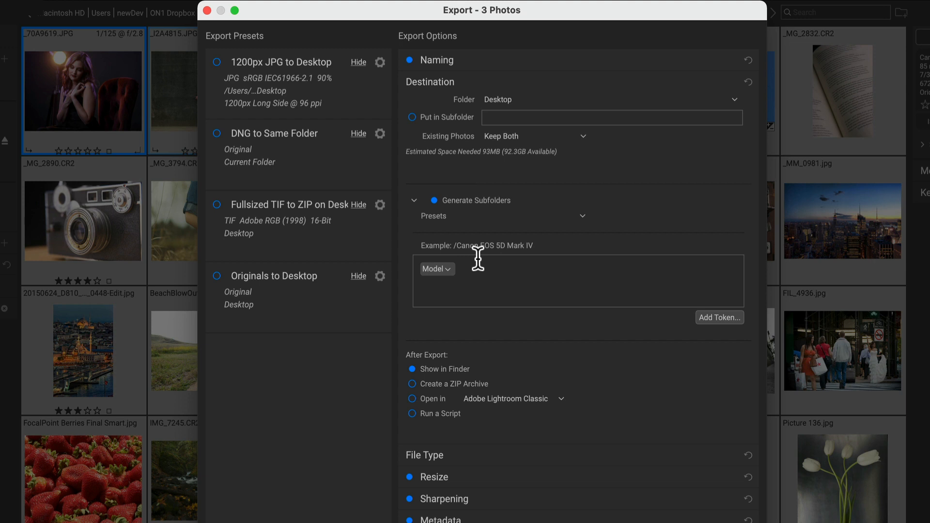
mouse_move(418, 208)
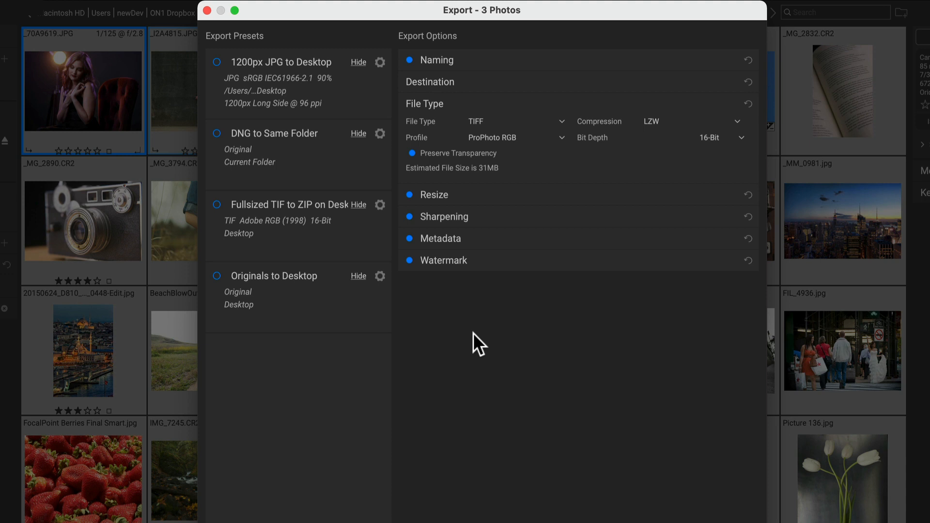
mouse_move(508, 130)
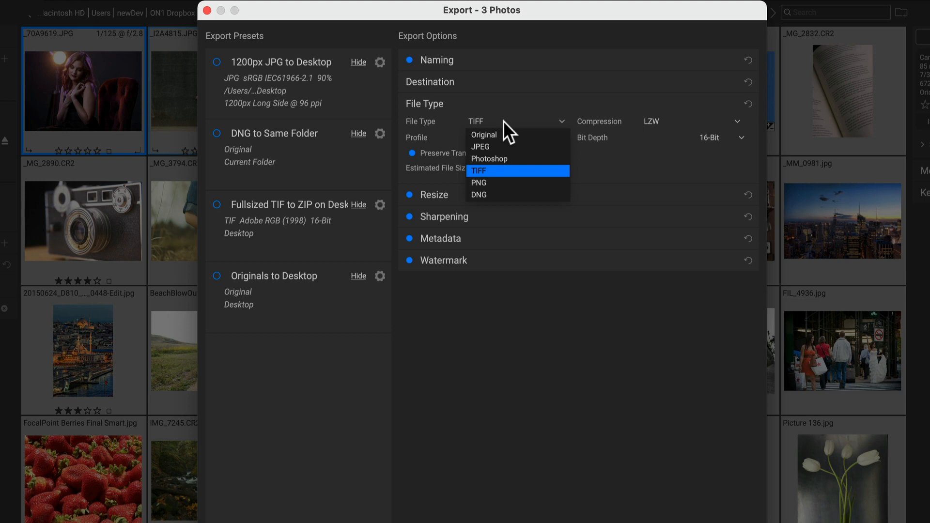
- Keep TIFF as the export file type and show the 2500×1875, 300 ppi resize settings
left_click(478, 171)
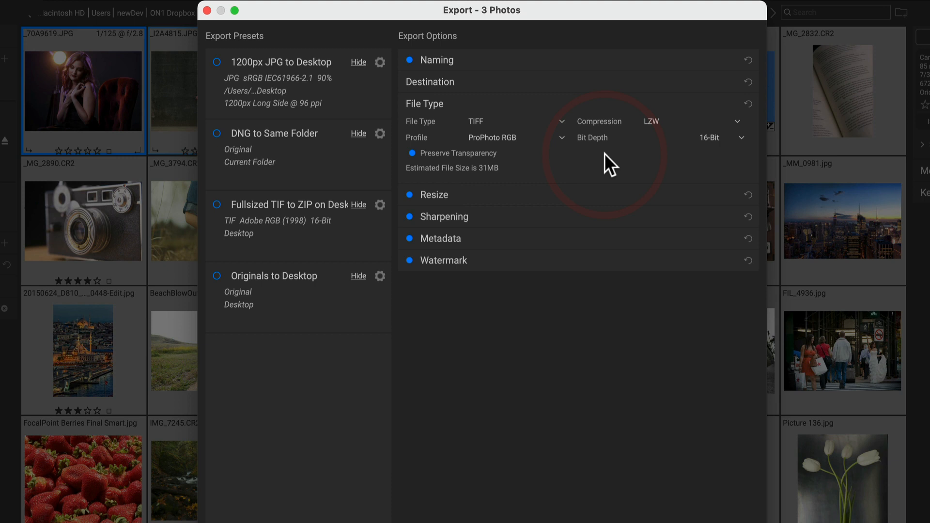
left_click(435, 195)
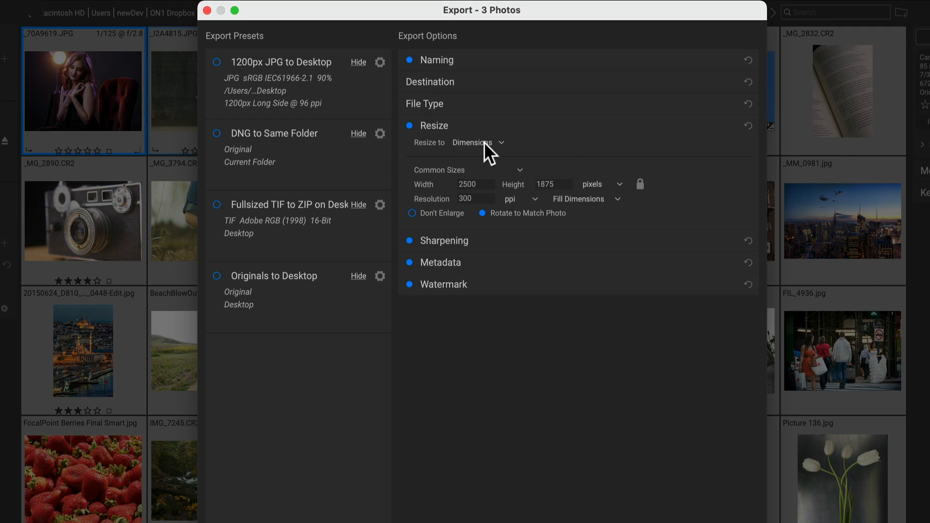
- Keep Resize to Dimensions and set Sharpen for to Screen Low
left_click(476, 142)
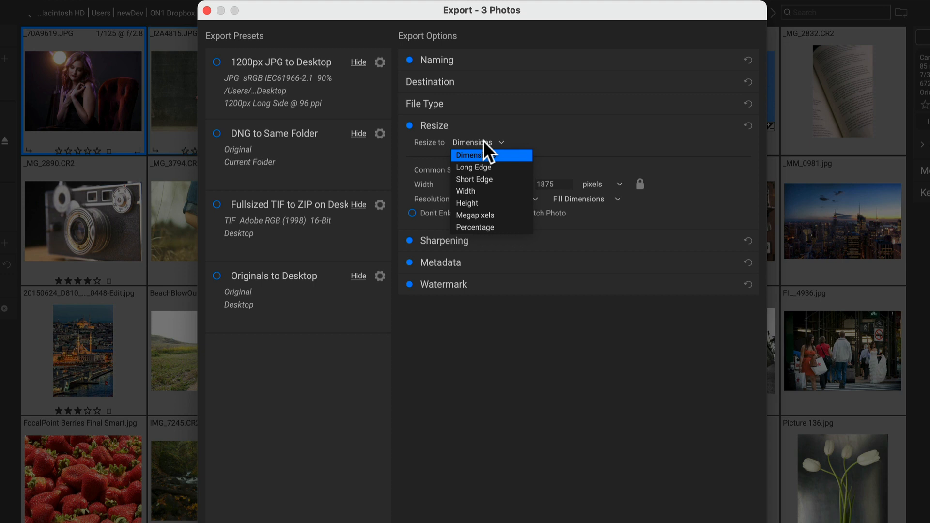
left_click(468, 156)
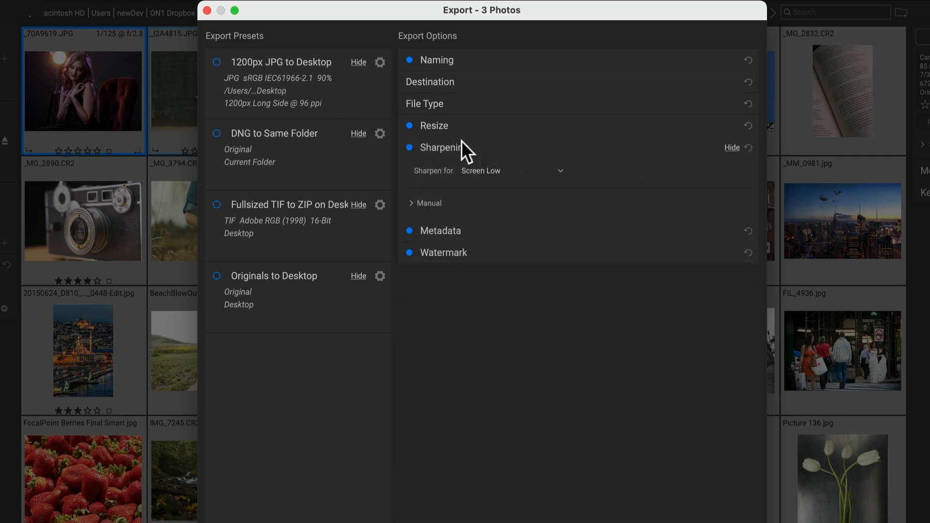
left_click(512, 171)
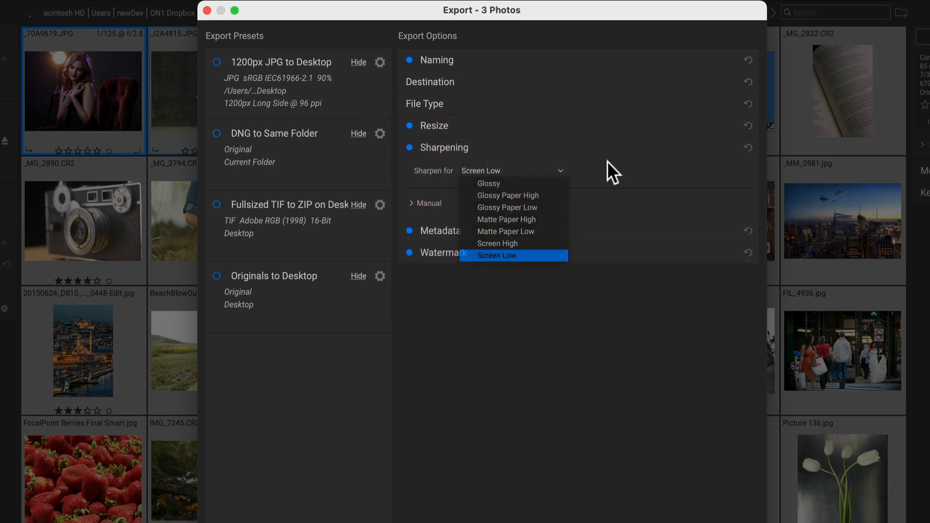
left_click(497, 256)
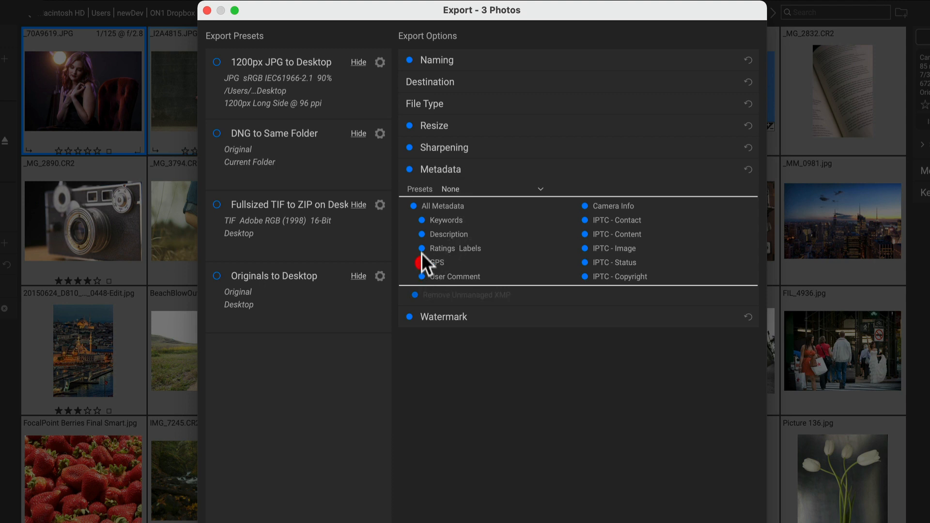
- Uncheck GPS in the export metadata options
left_click(420, 262)
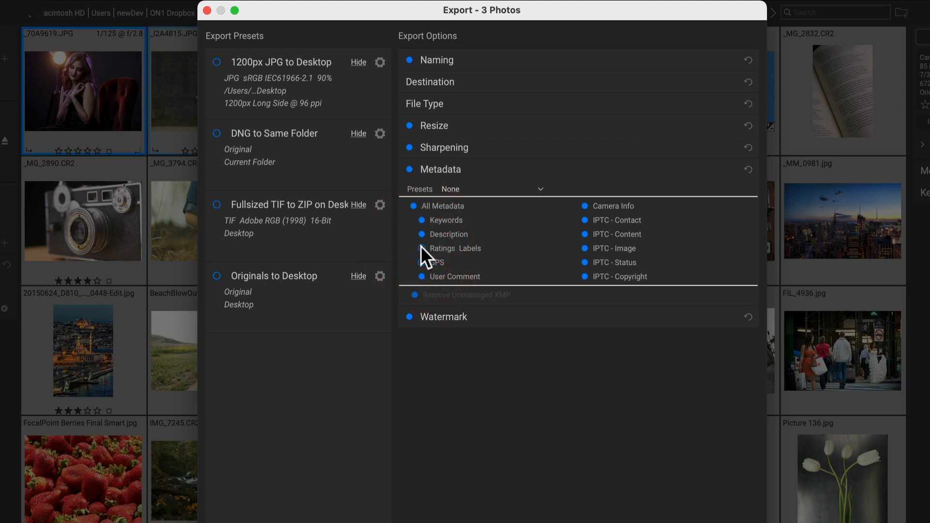
left_click(442, 317)
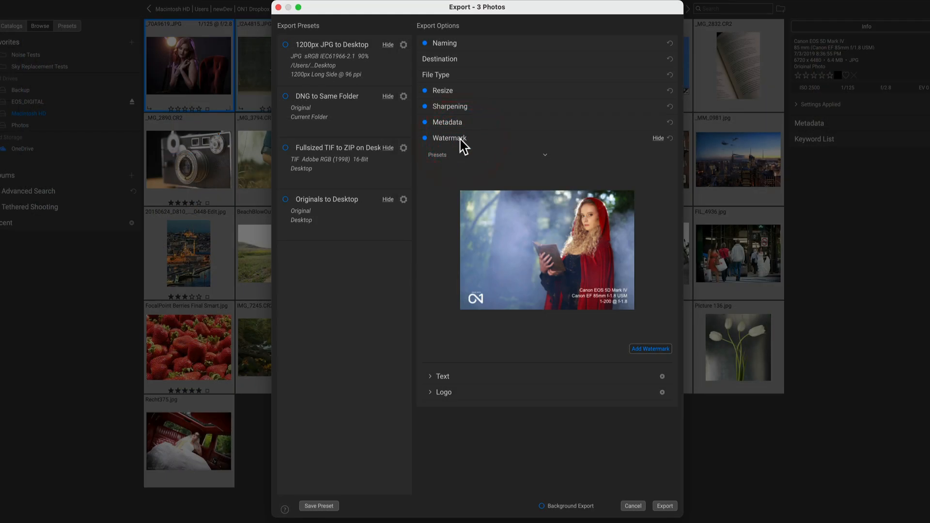
mouse_move(484, 302)
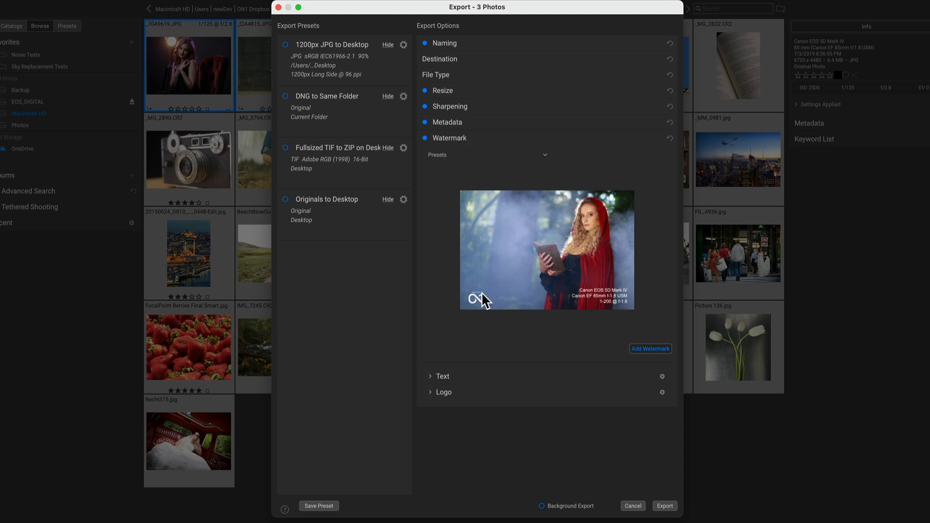
mouse_move(469, 309)
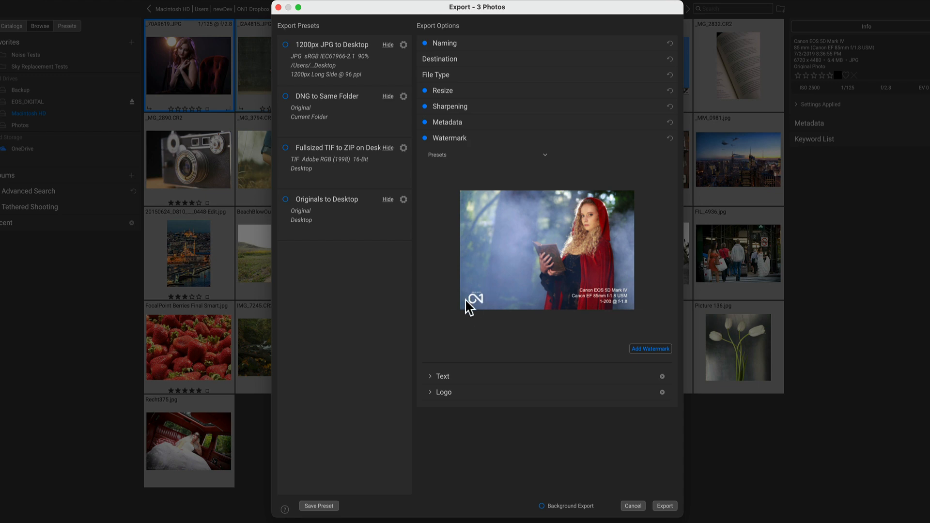
mouse_move(621, 317)
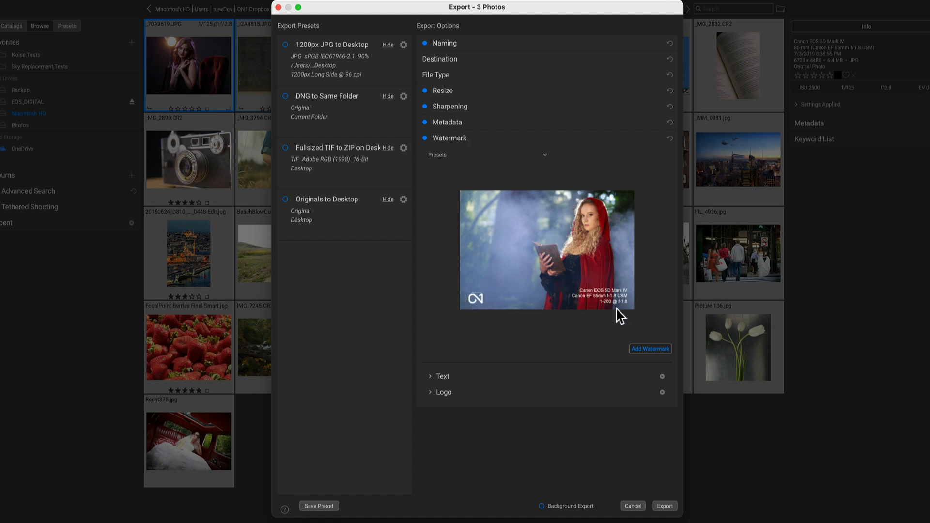
mouse_move(431, 384)
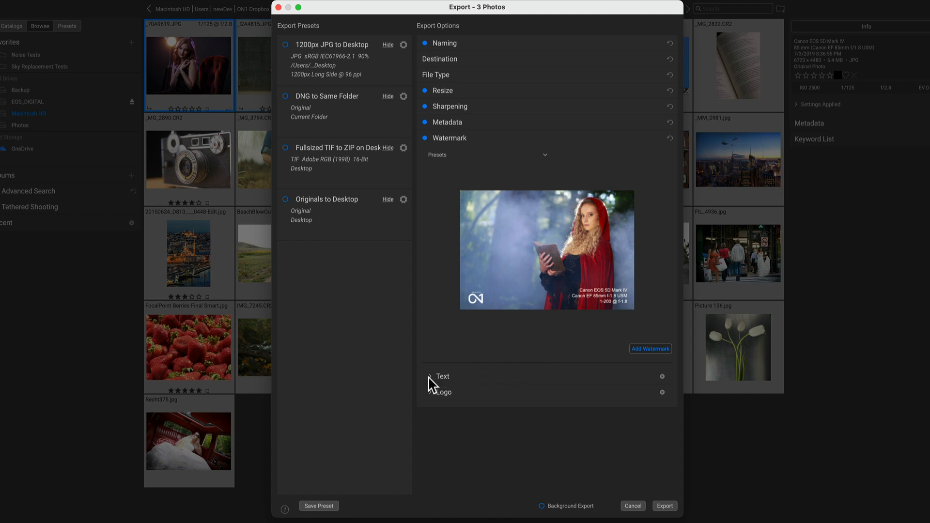
- Expand the watermark Text settings showing Model, Lens and Exposure tokens in Arial
left_click(442, 376)
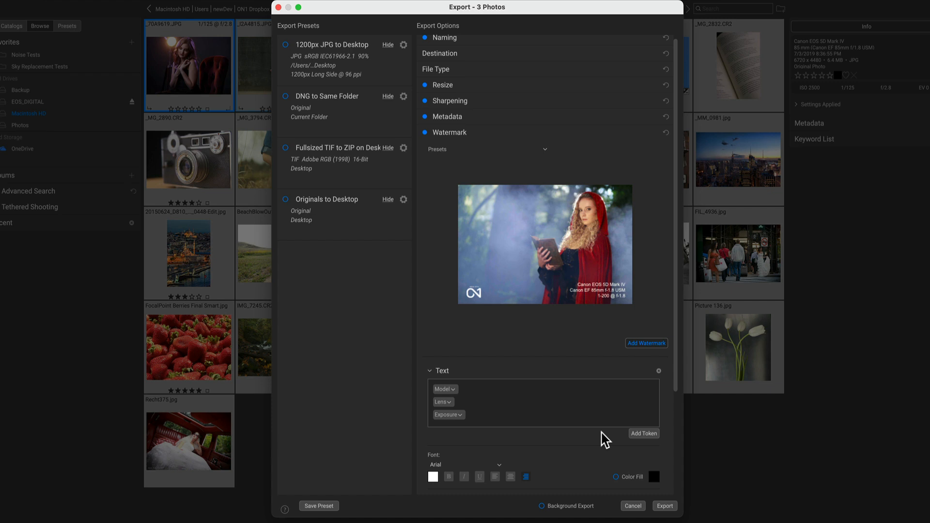
mouse_move(562, 380)
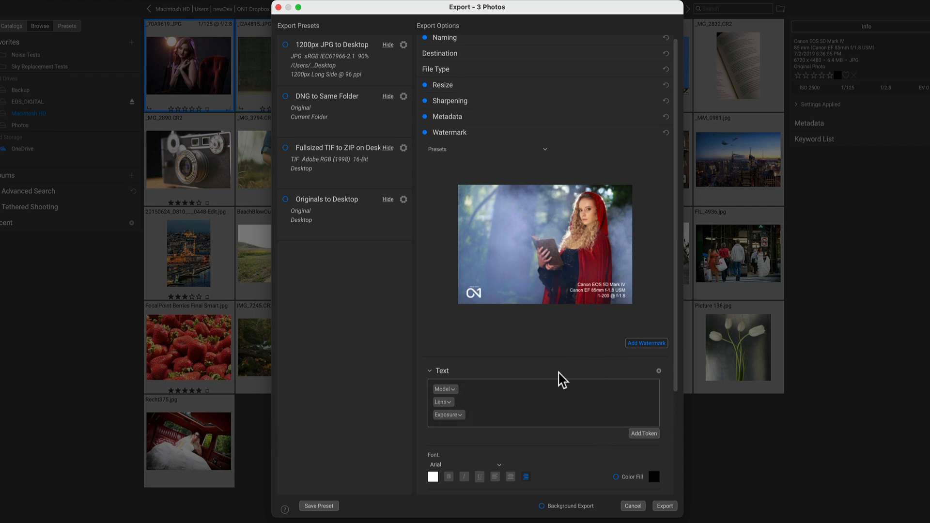